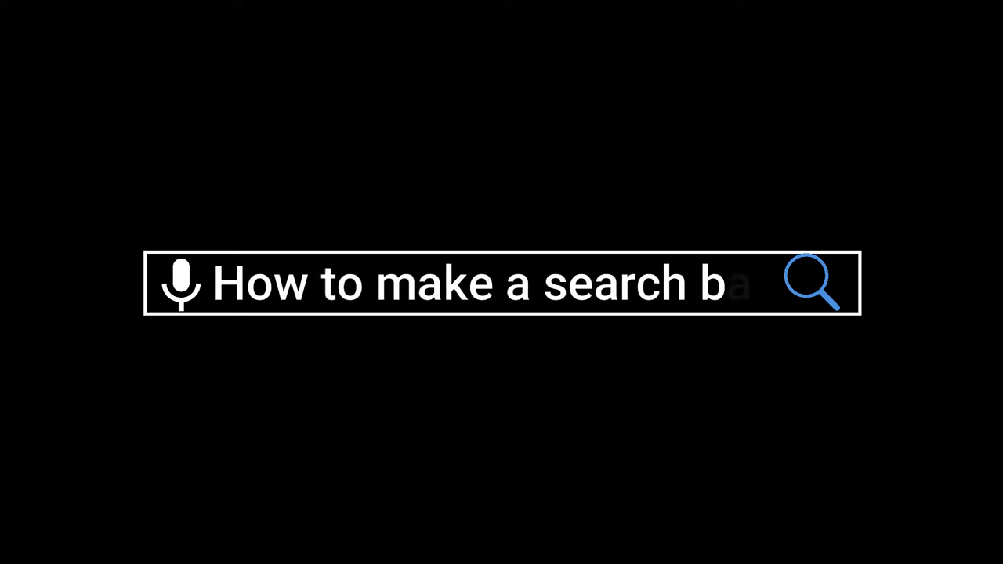
Put a Default Title clip on the timeline and open its 'YOUR TITLE HERE' text editor
text(ar?)
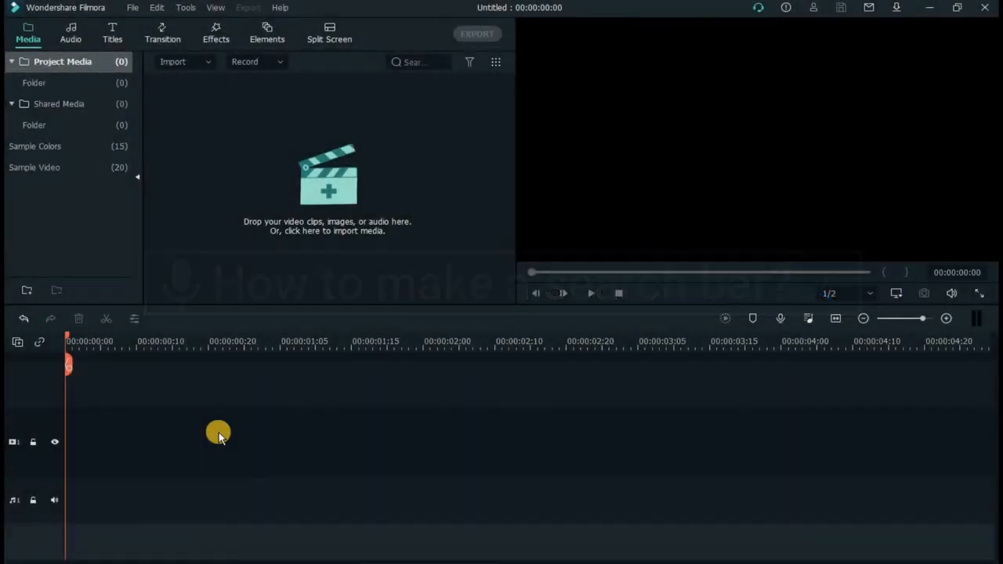
click(112, 33)
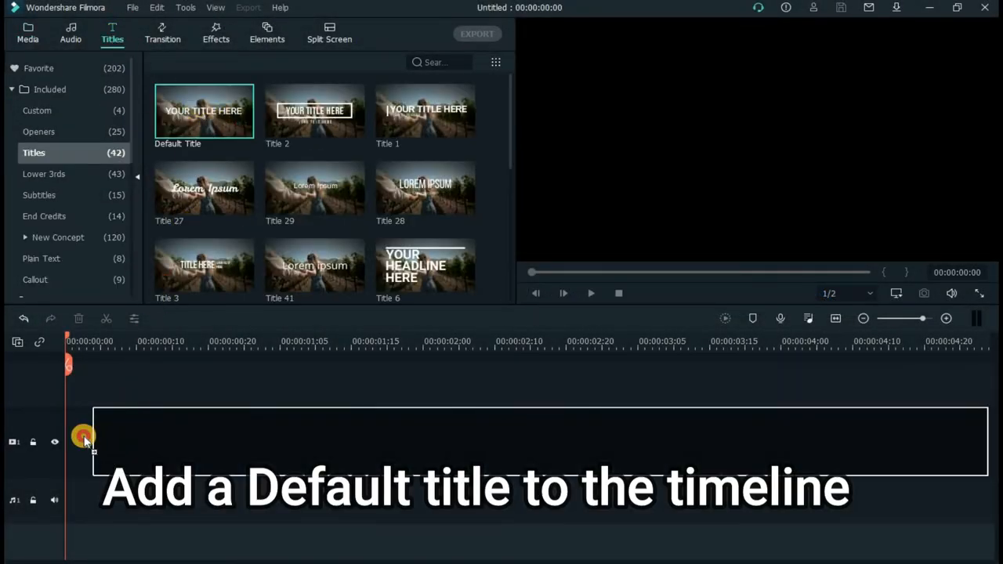
double_click(258, 441)
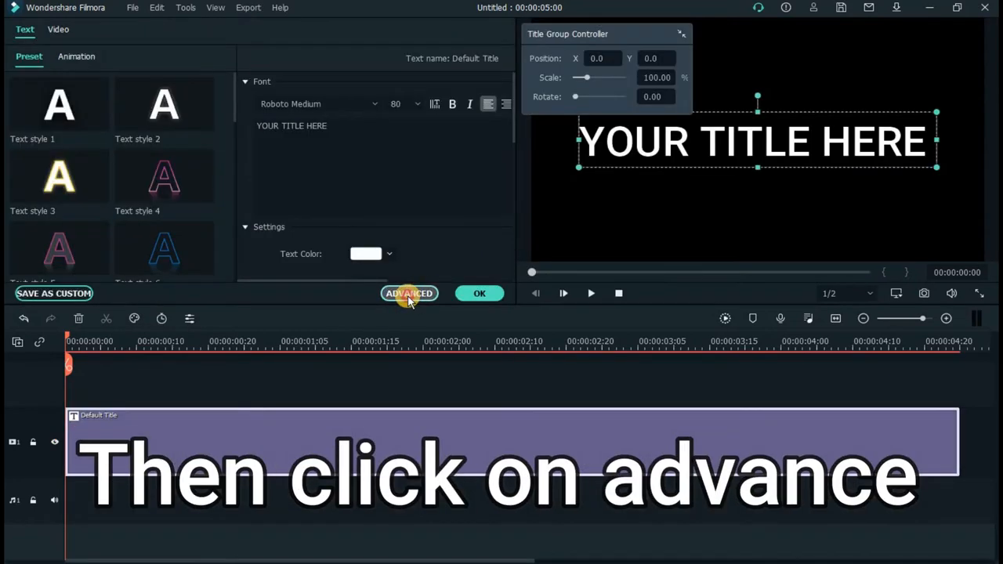
Add a Round Rectangle bar in the advanced title editor and scroll to Shape Fill
click(408, 293)
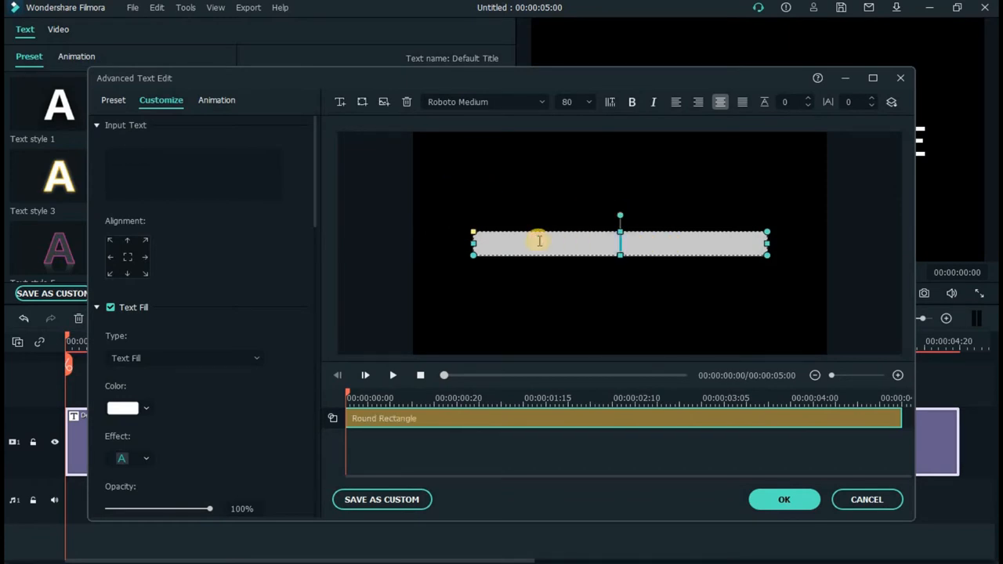
scroll(down, 3)
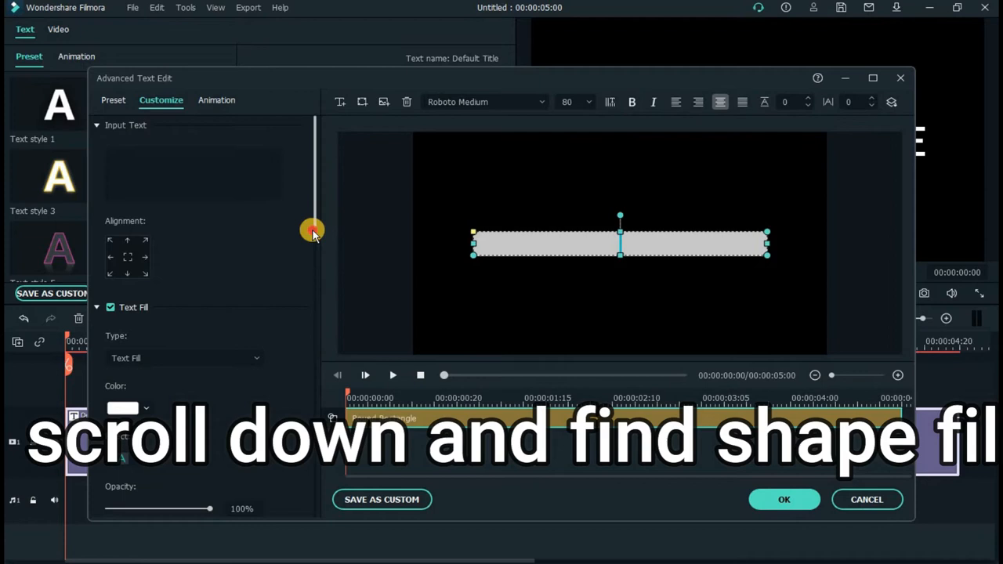
scroll(down, 3)
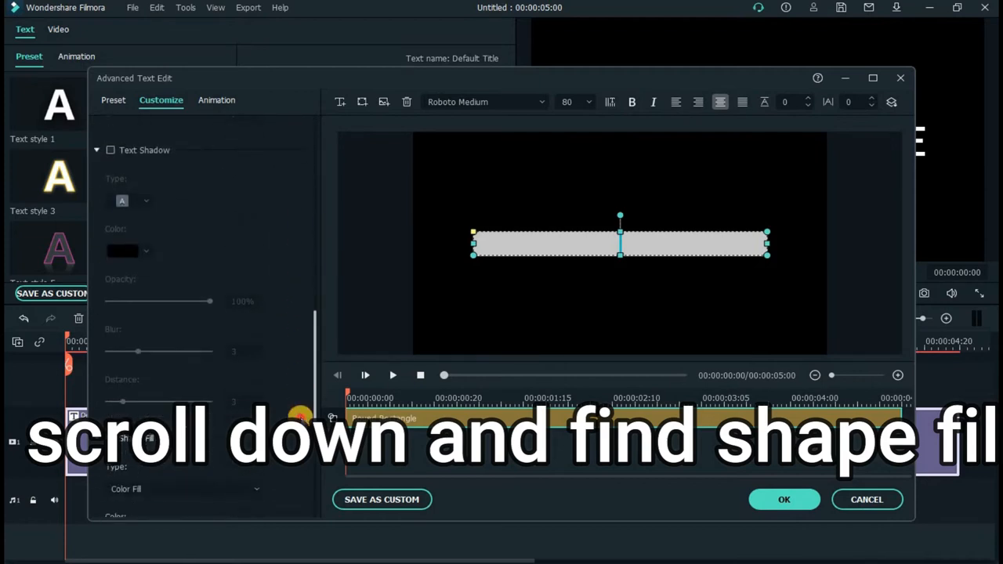
scroll(down, 3)
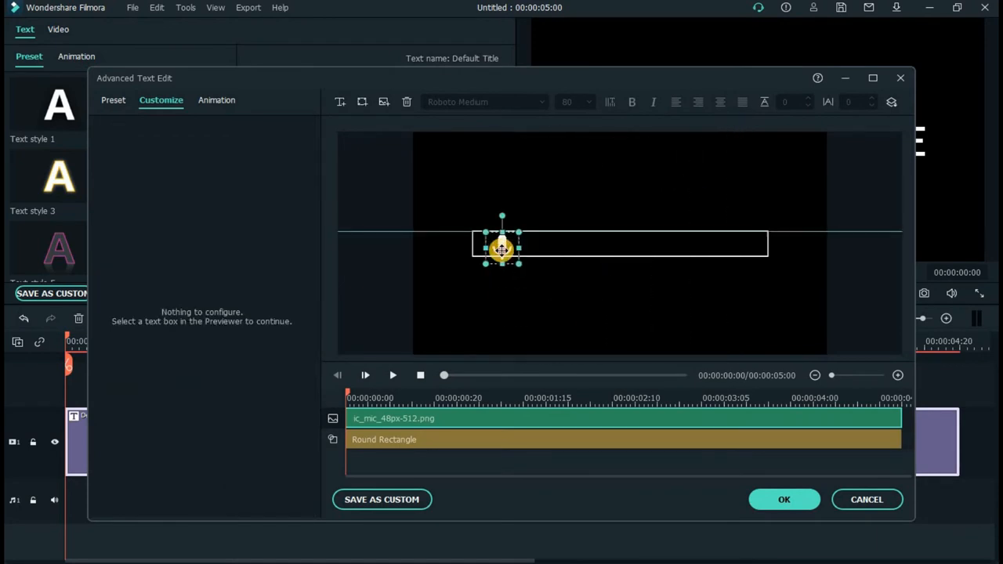
Place the microphone icon at the bar's left end and shrink the magnifier onto its right end
drag(501, 246, 494, 241)
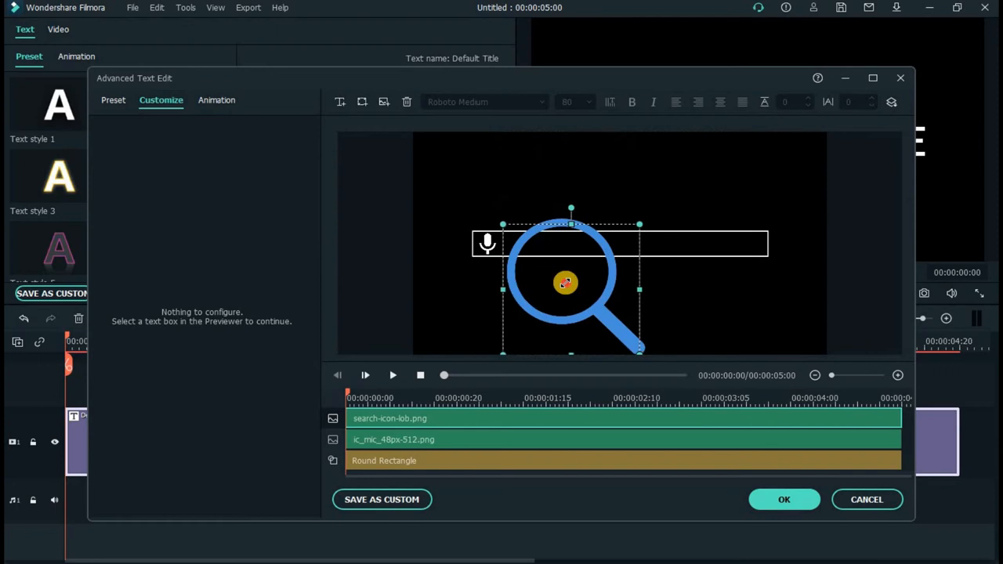
drag(565, 282, 739, 244)
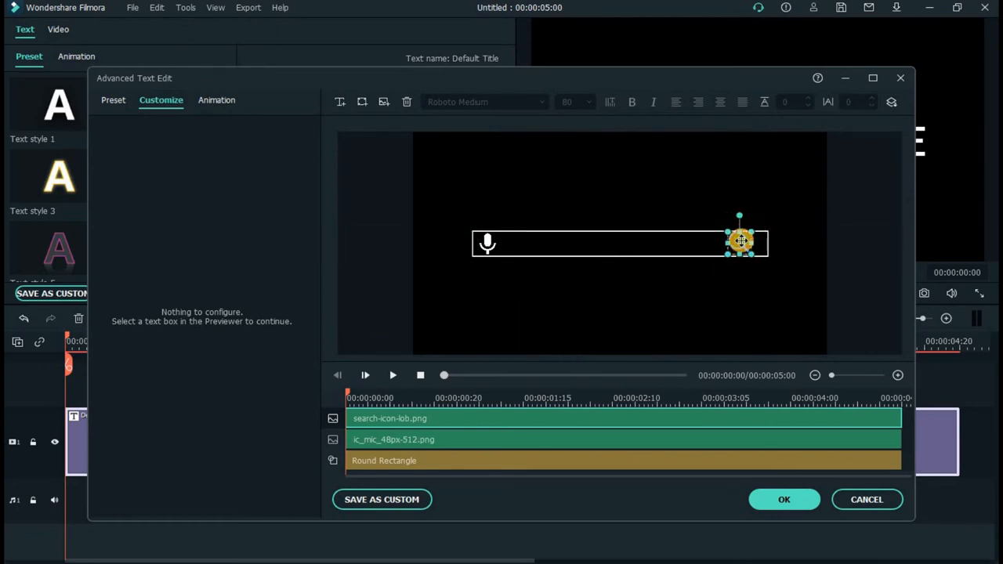
click(492, 293)
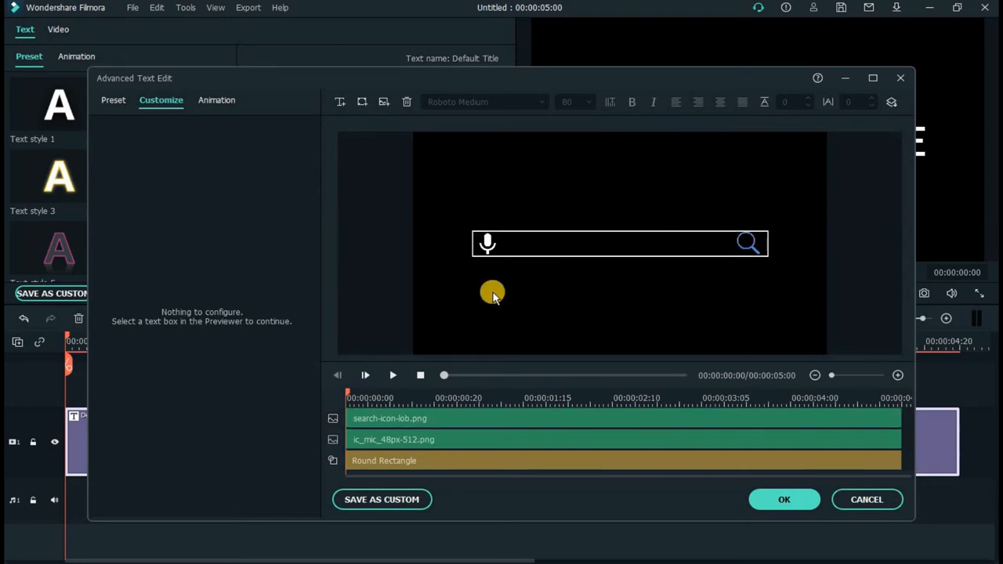
mouse_move(368, 100)
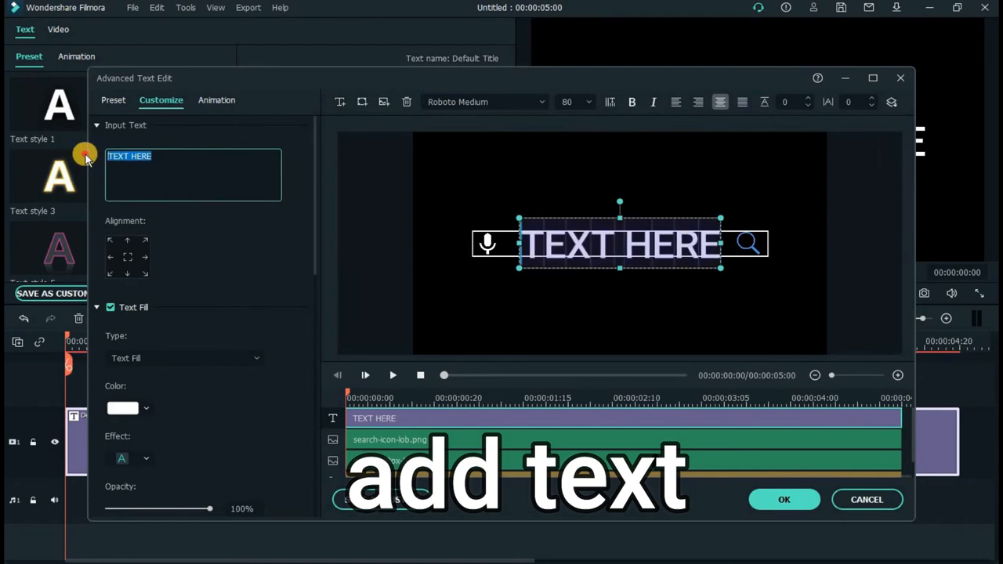
Type 'How to make a search bar?' and position it between the two icons
text(How to make)
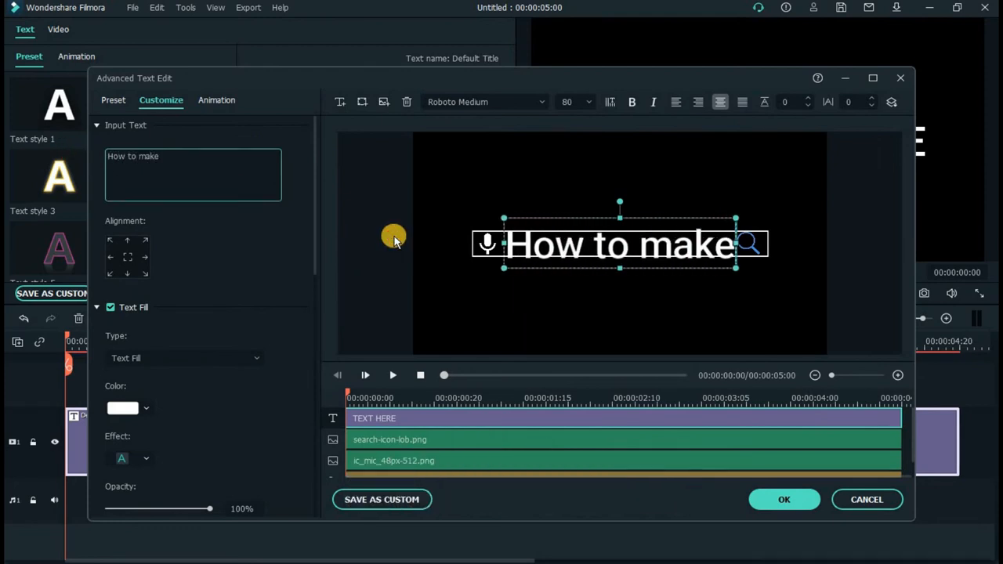
text(a search)
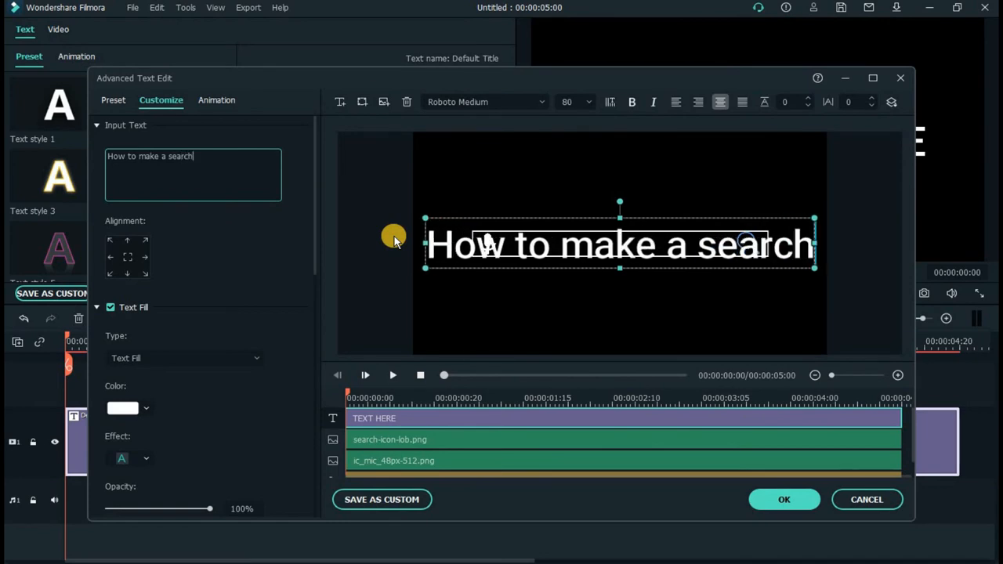
text(bar?)
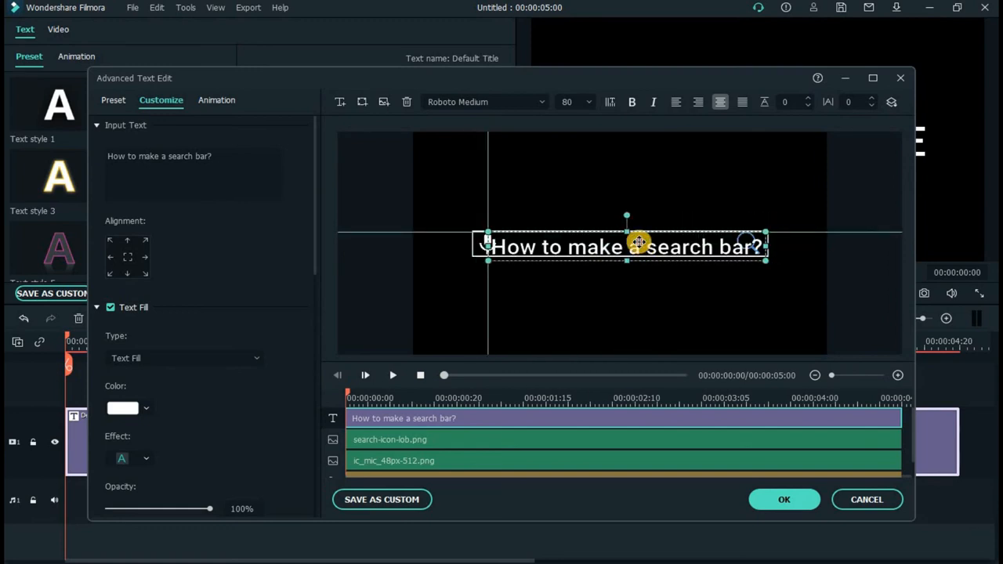
drag(634, 247, 607, 235)
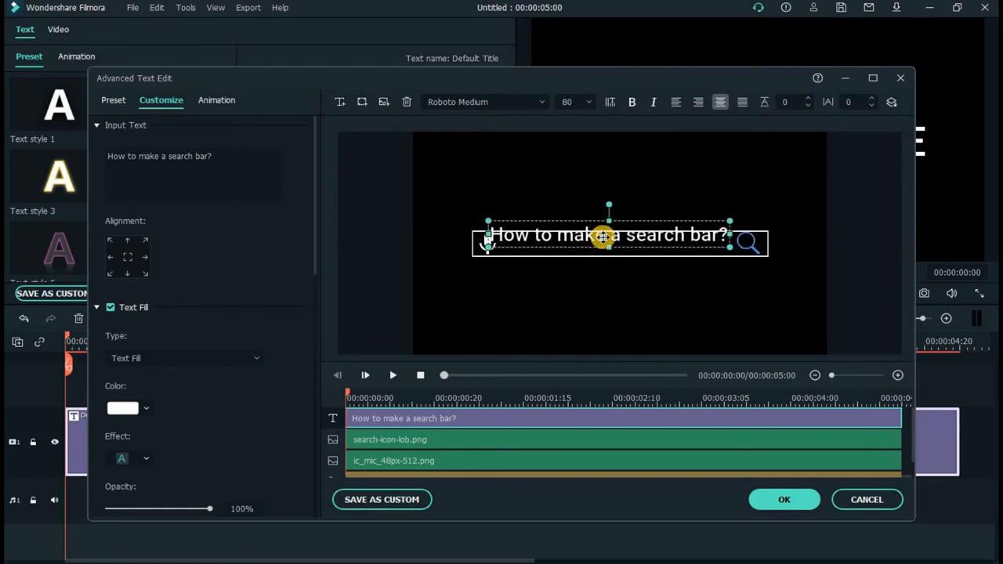
drag(607, 235, 634, 246)
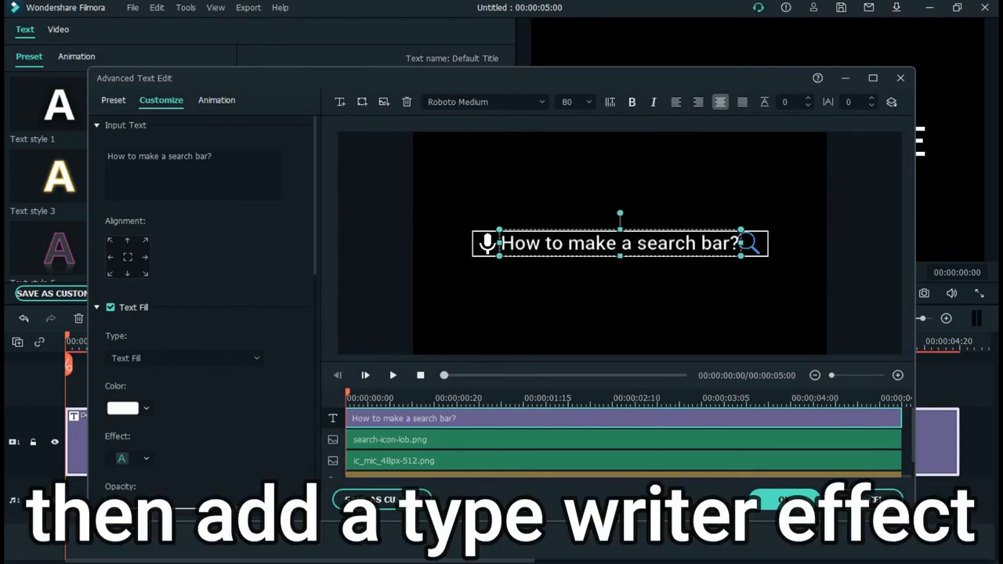
Apply the Type Writer animation to the text and lengthen its duration on the clip
click(216, 100)
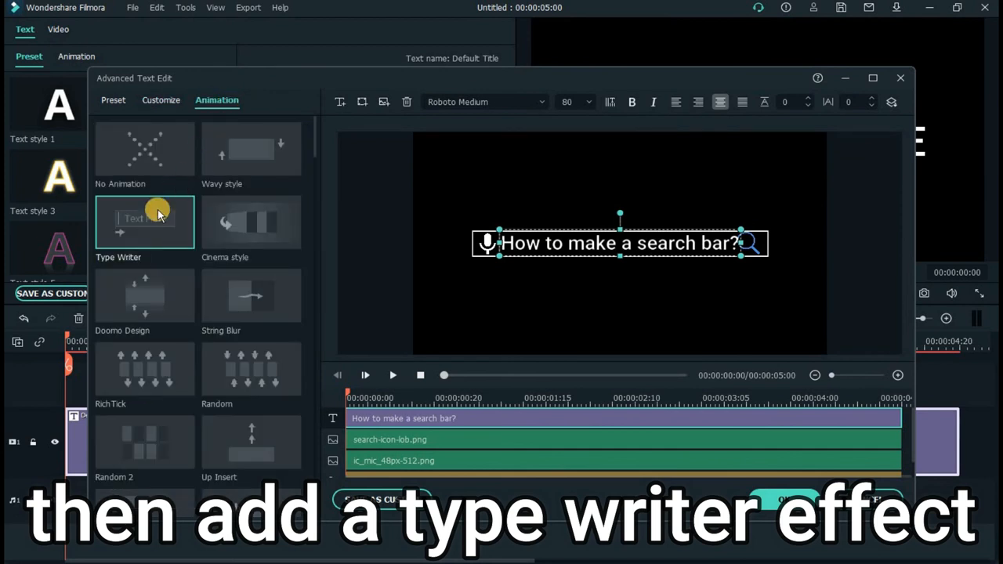
click(144, 221)
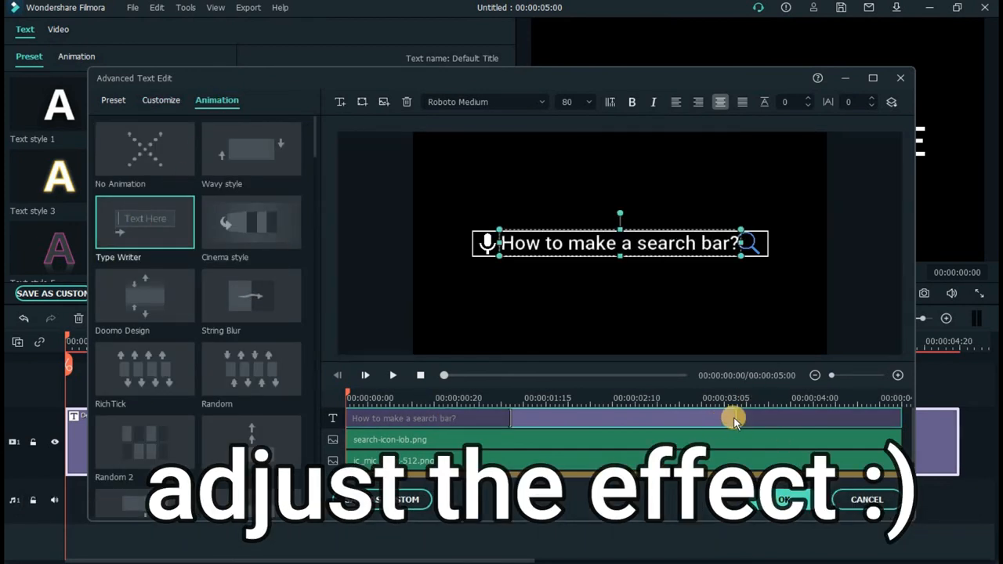
drag(733, 418, 860, 418)
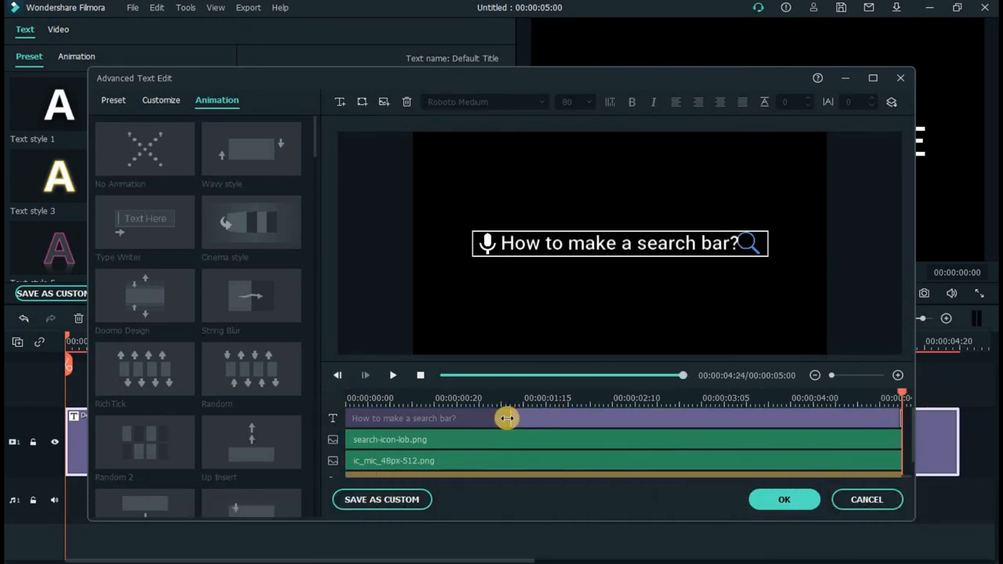
Rewind and play the preview to check the typing animation
click(421, 374)
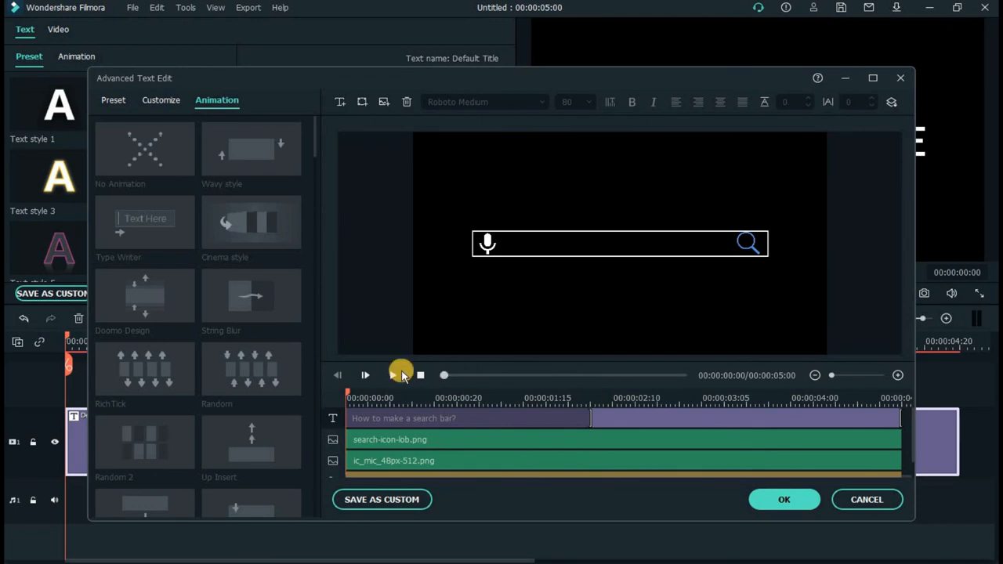
click(364, 374)
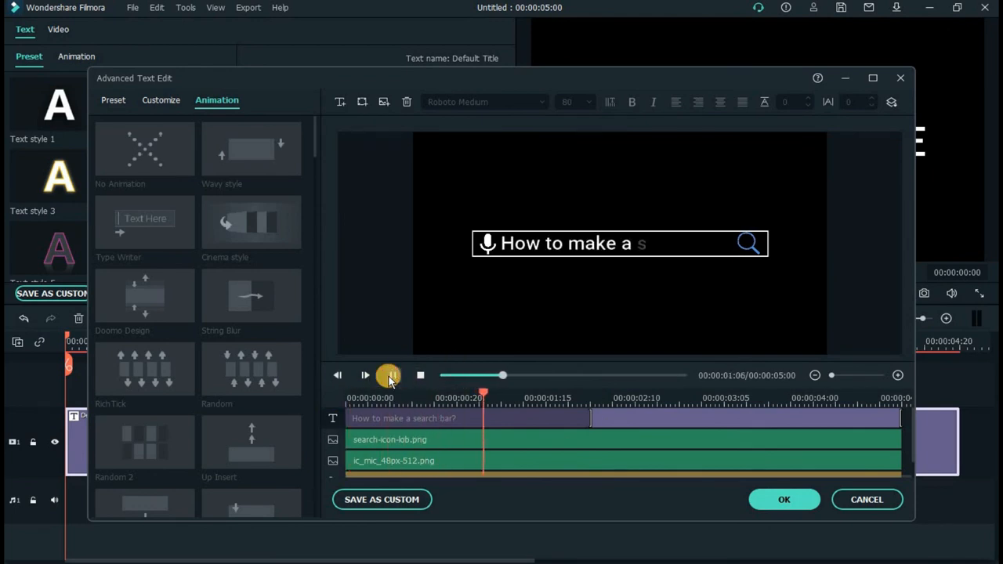
click(364, 375)
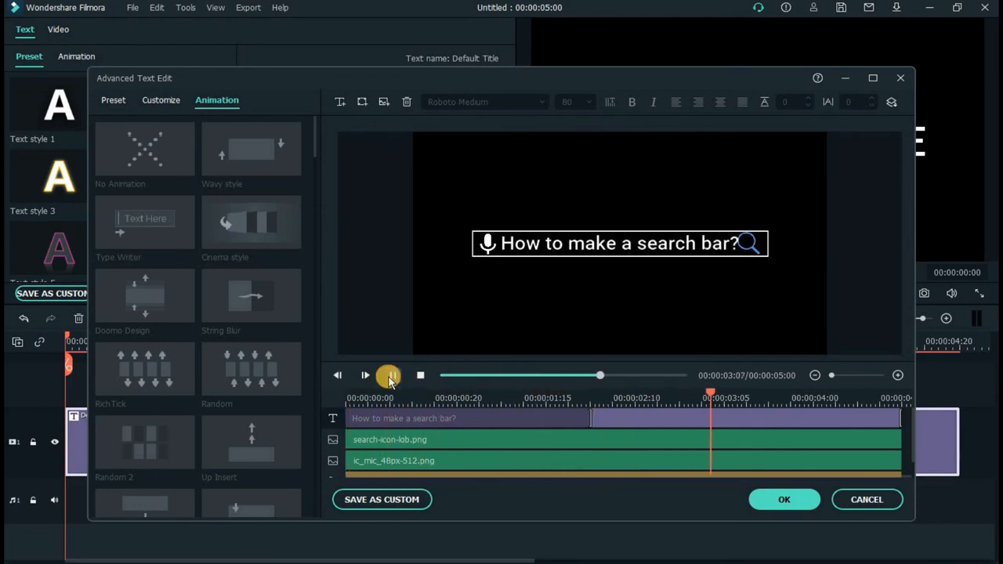
click(366, 374)
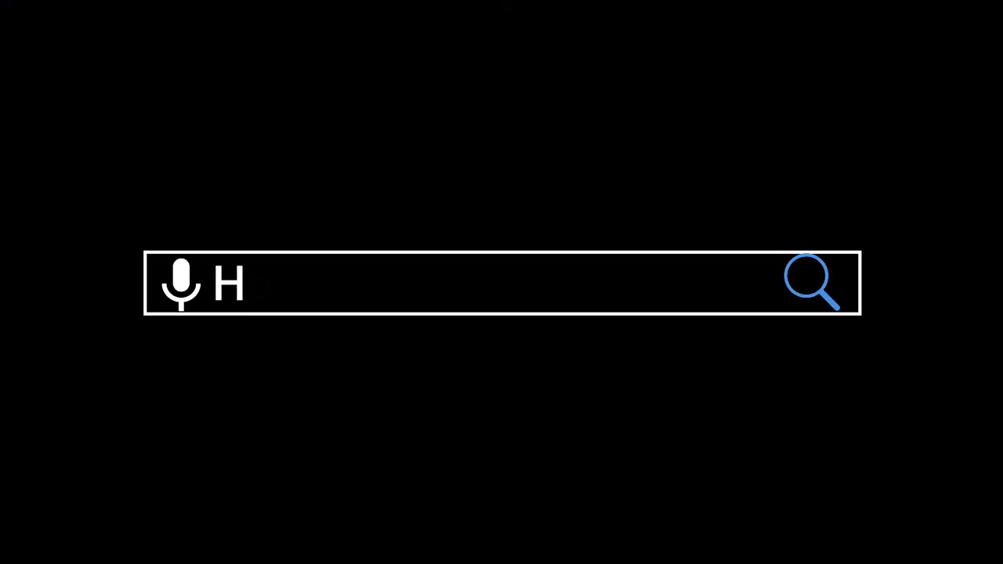
Confirm the title and play back the finished typing search-bar animation
text(ow to make a search bar?)
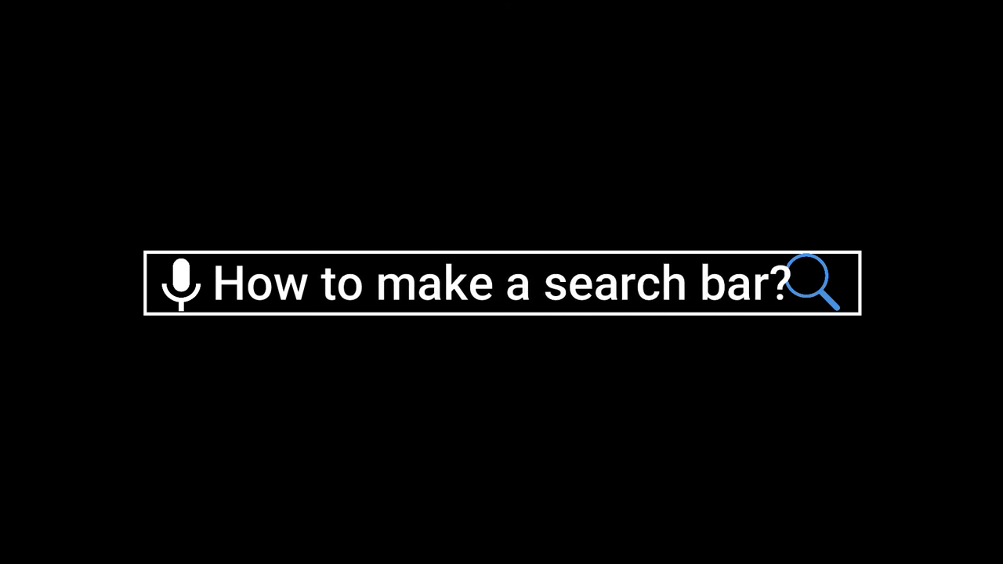